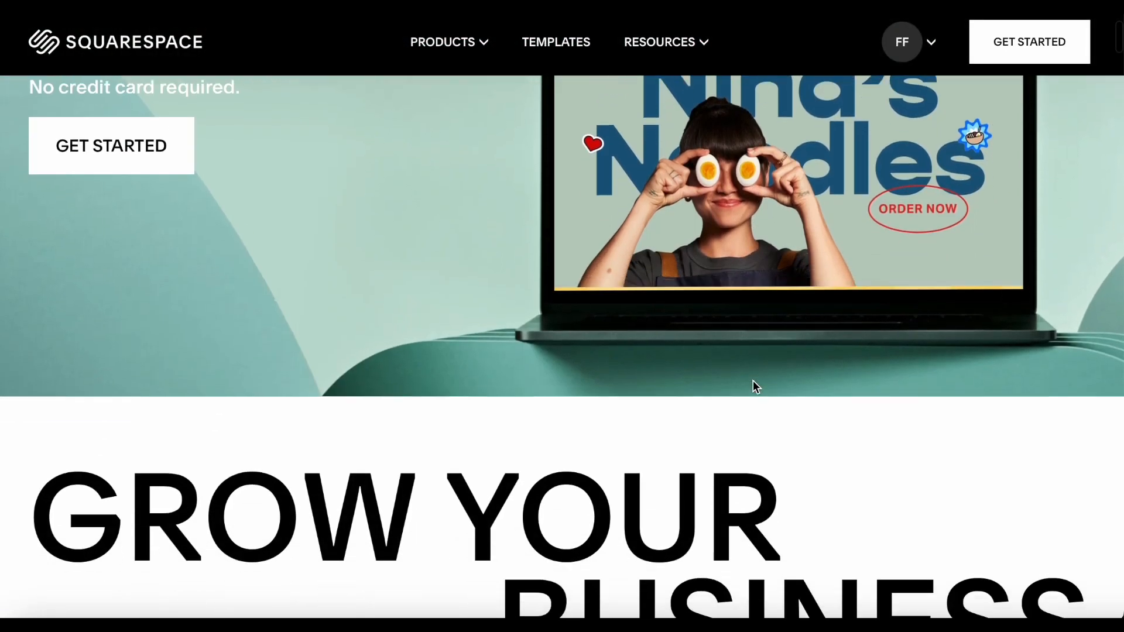
# - Create an editable copy of the OKR tracking template from the Formaloo dashboard
pyautogui.scroll(-3)
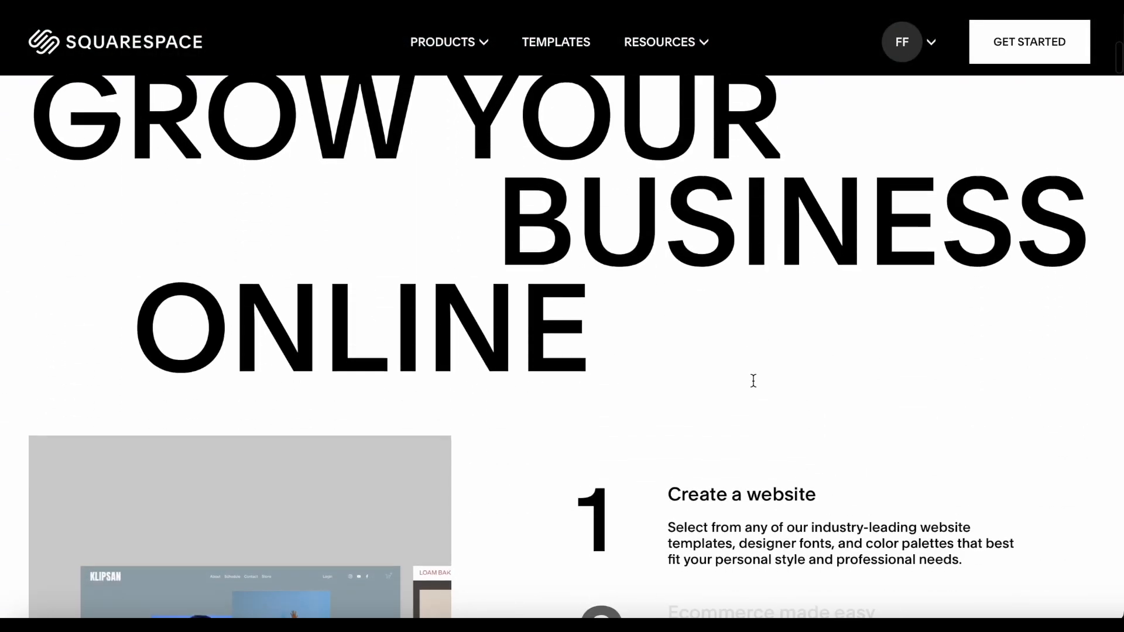
pyautogui.scroll(-3)
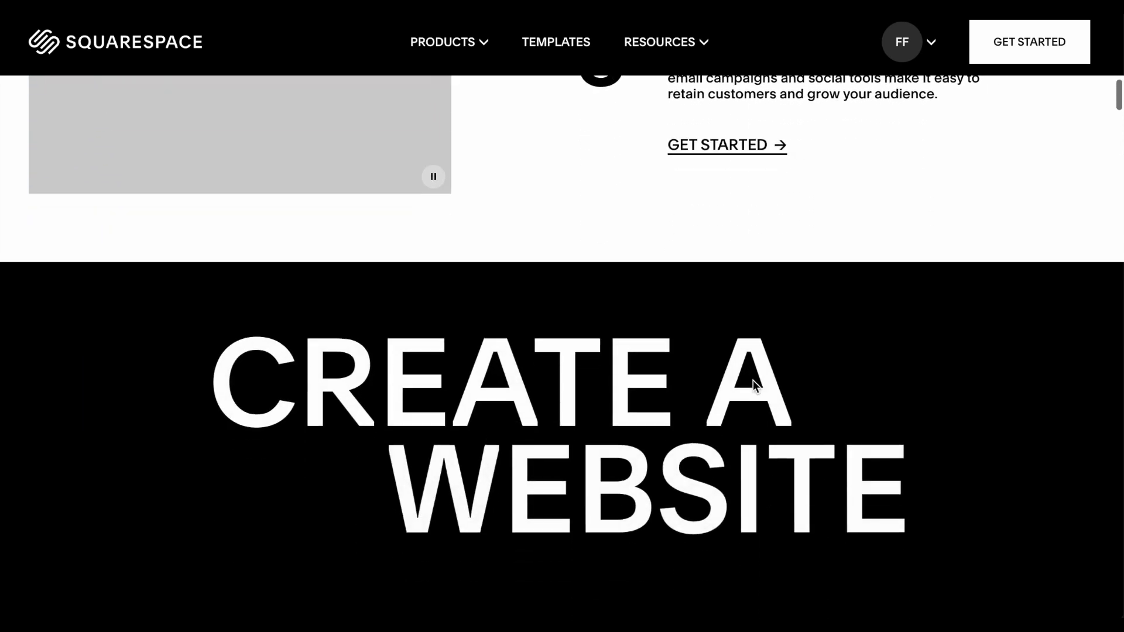
pyautogui.scroll(-3)
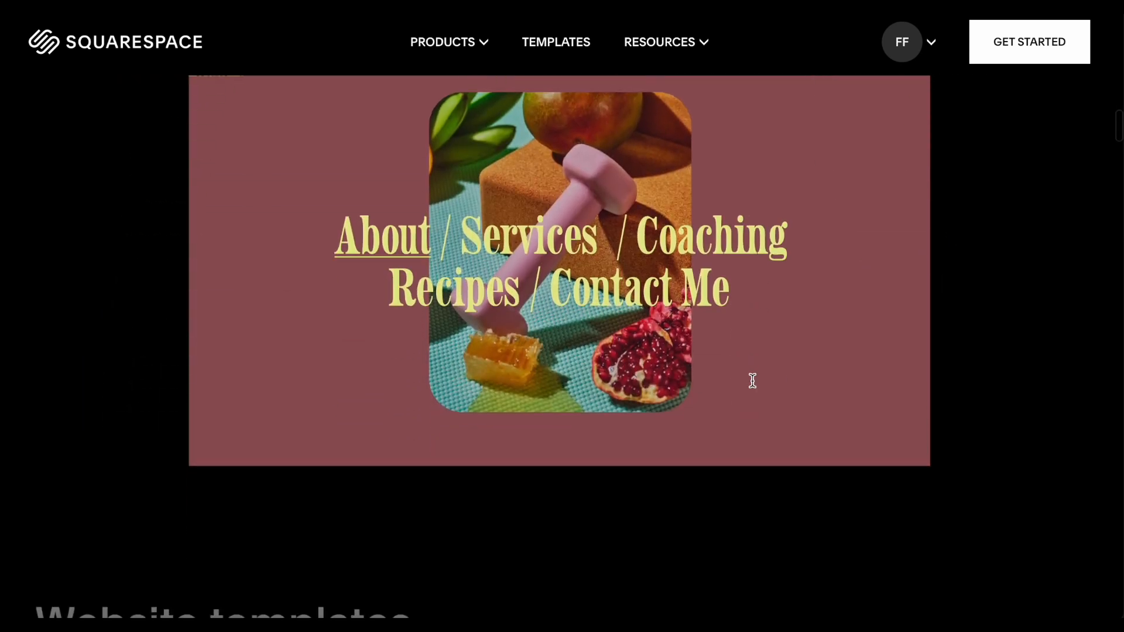
pyautogui.scroll(-3)
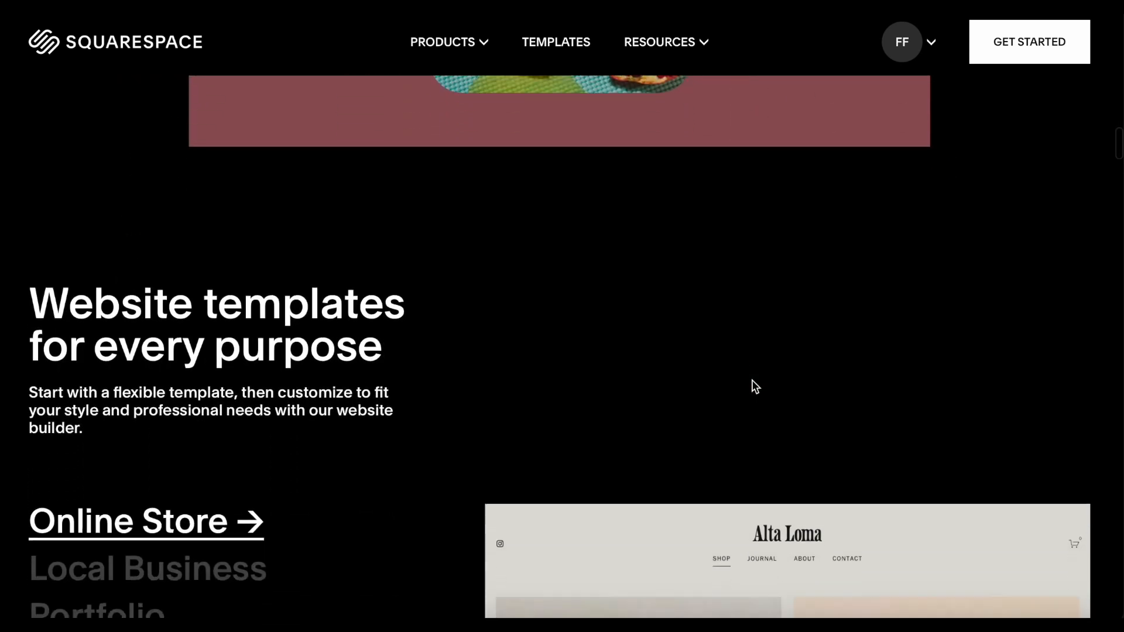
pyautogui.scroll(-3)
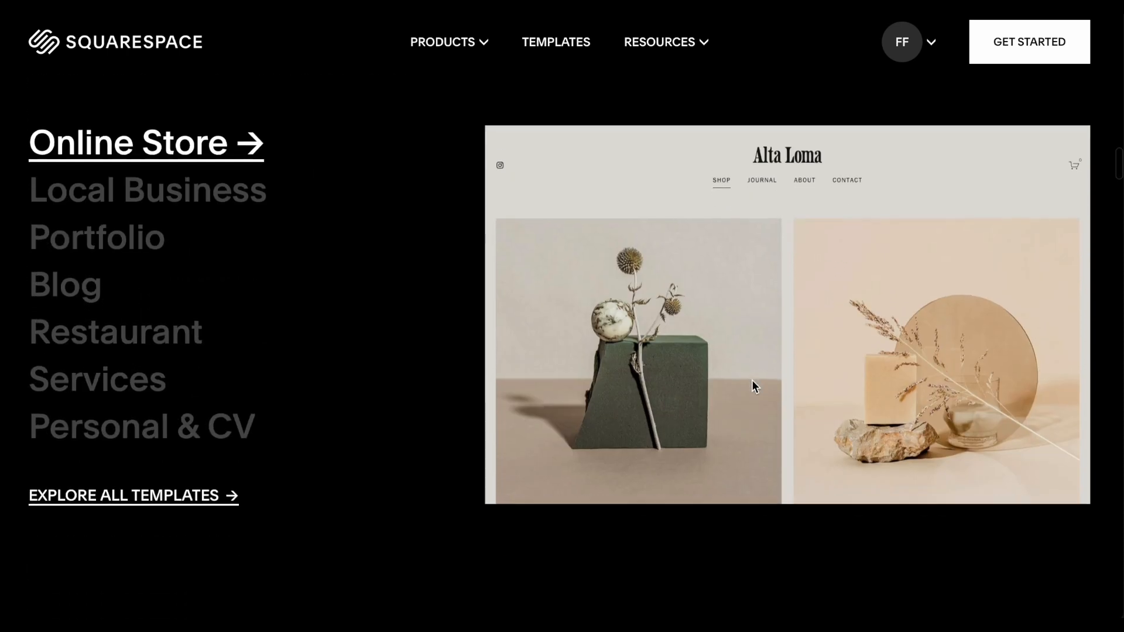
pyautogui.scroll(-3)
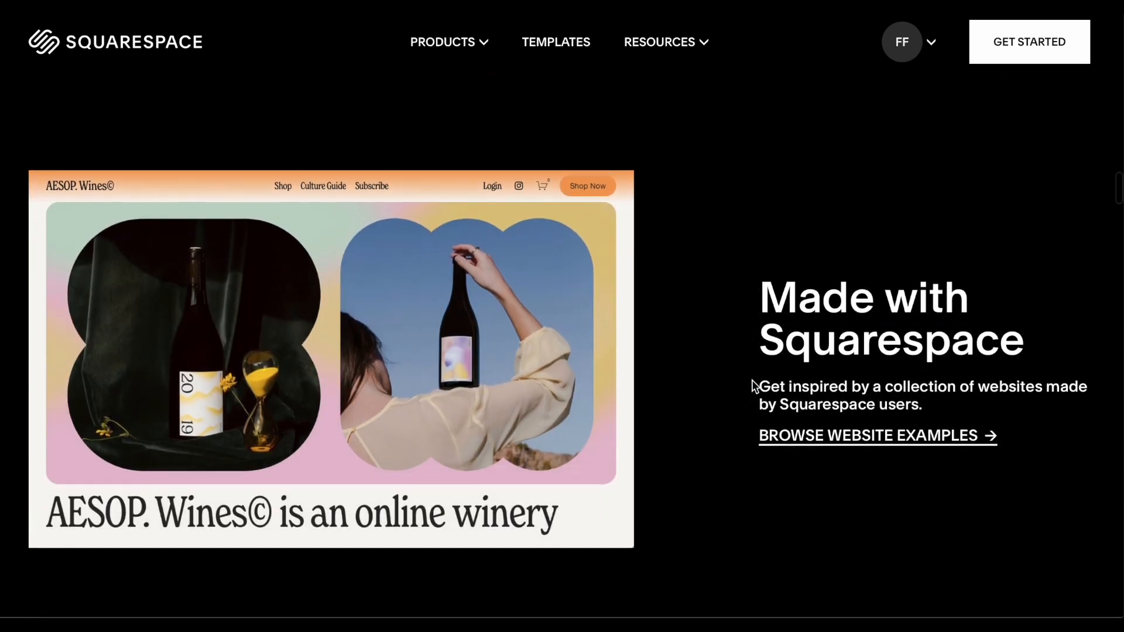
pyautogui.scroll(-3)
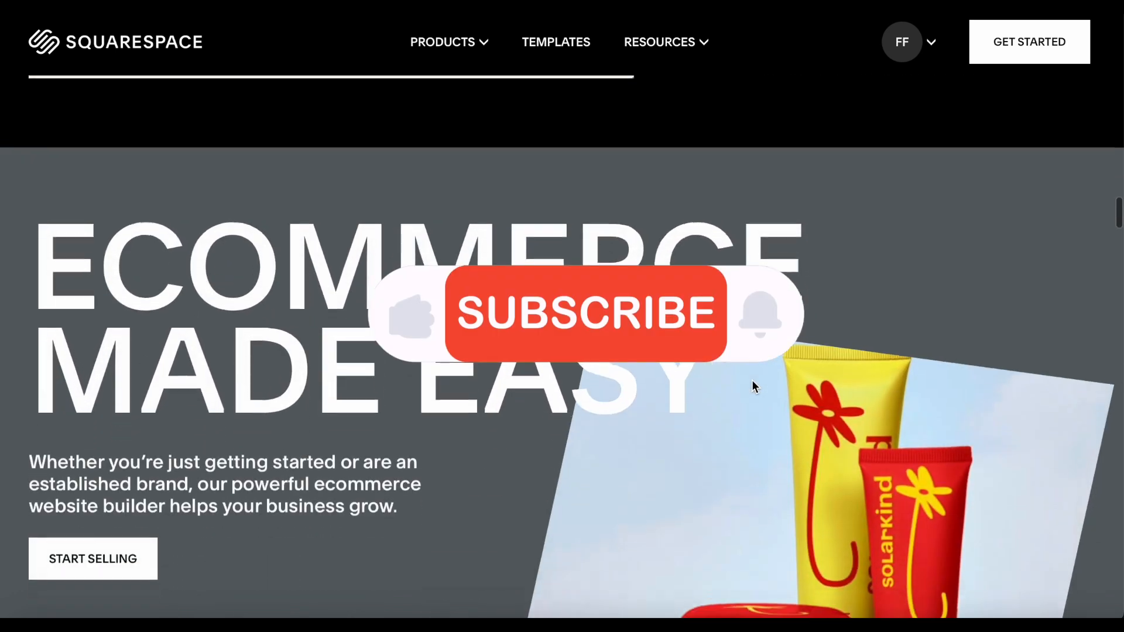
pyautogui.scroll(-3)
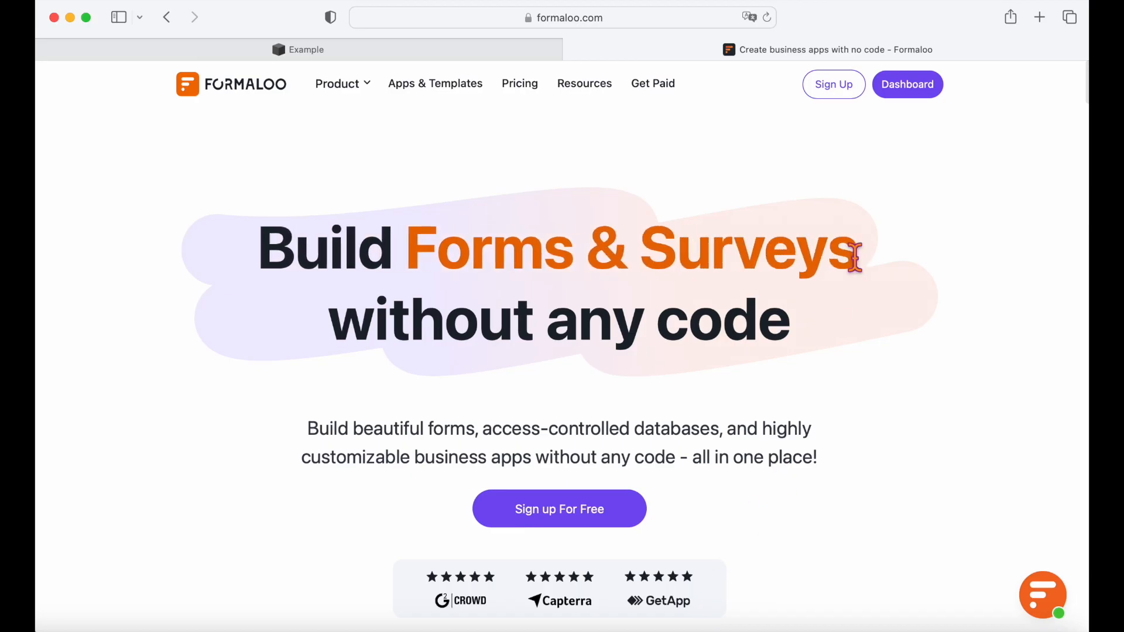
pyautogui.click(907, 83)
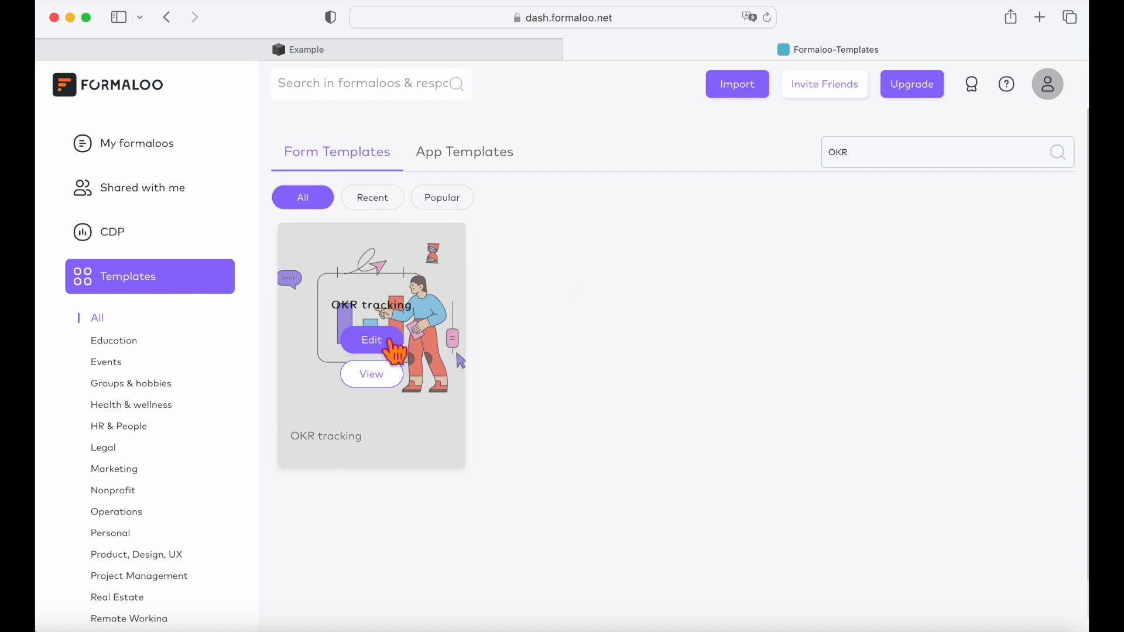
pyautogui.click(371, 339)
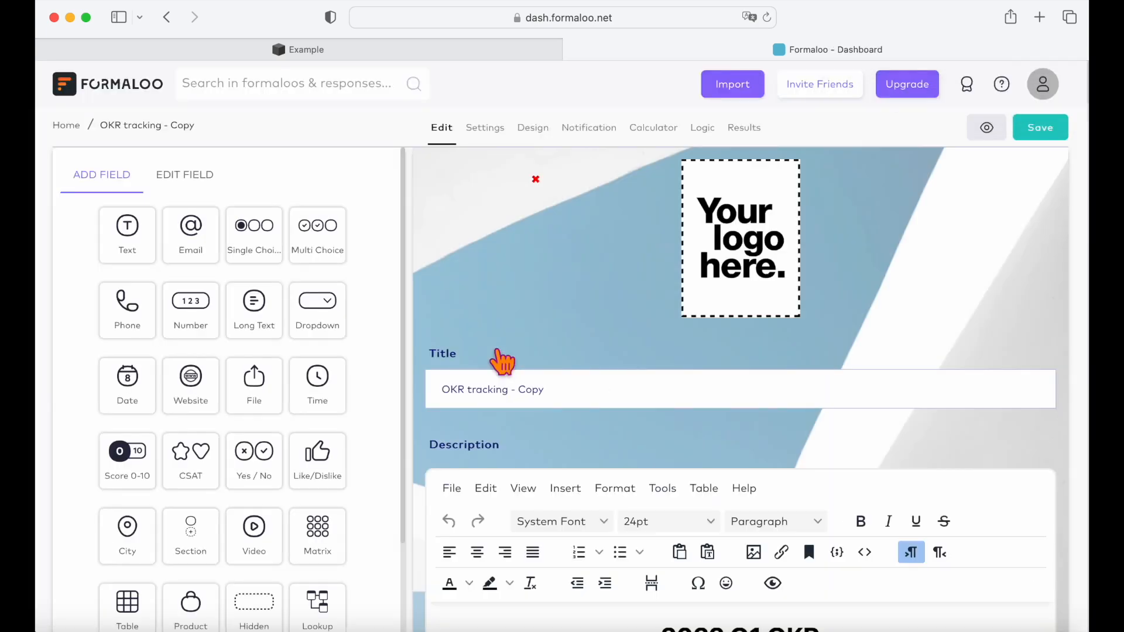
# - Inspect the Team field's settings and keep the field
pyautogui.scroll(-3)
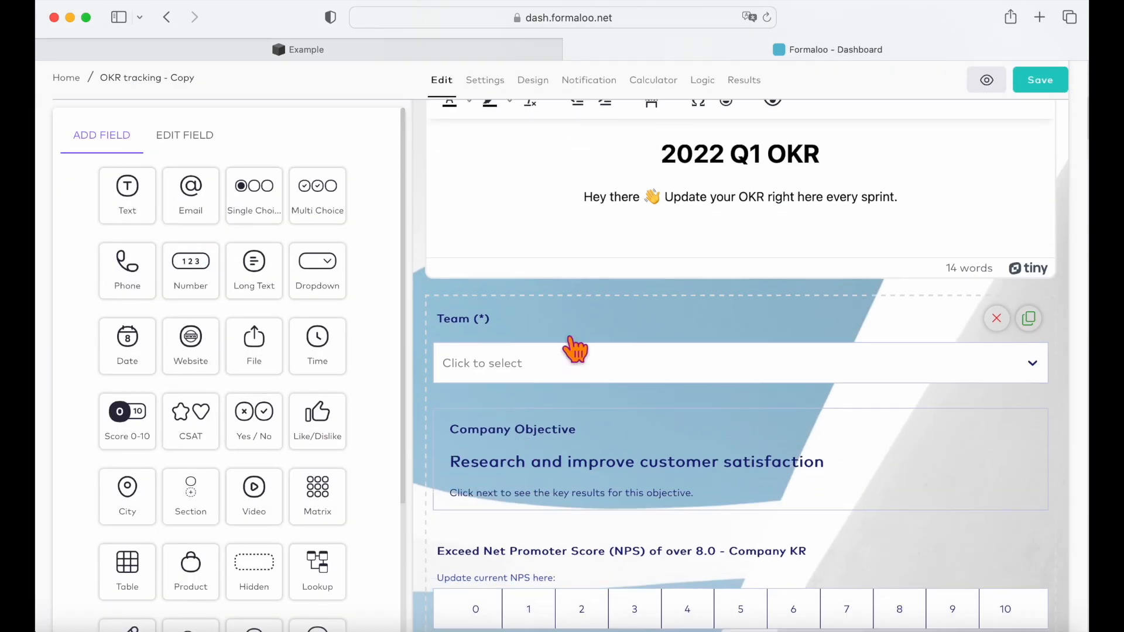
pyautogui.click(997, 319)
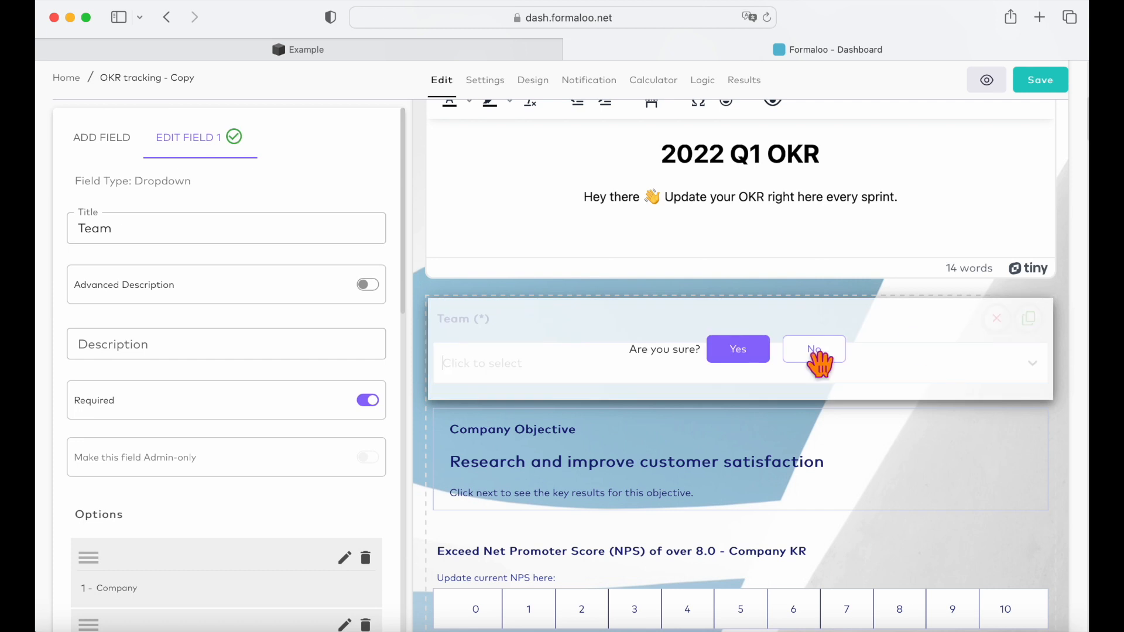
pyautogui.click(738, 349)
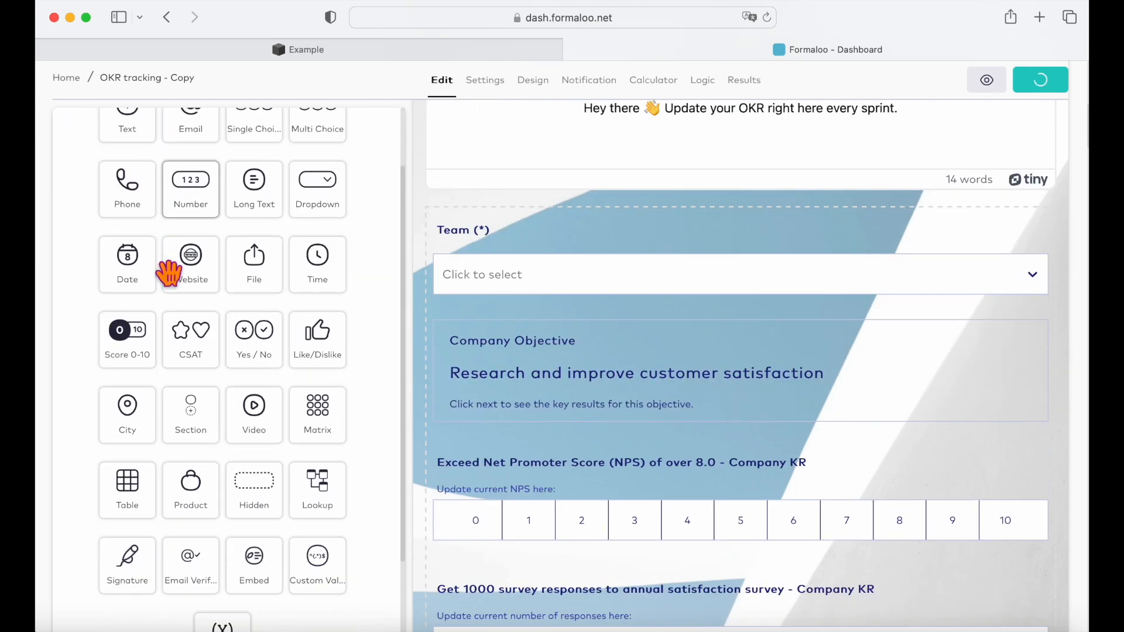
# - Review the form's Design appearance settings
pyautogui.click(530, 80)
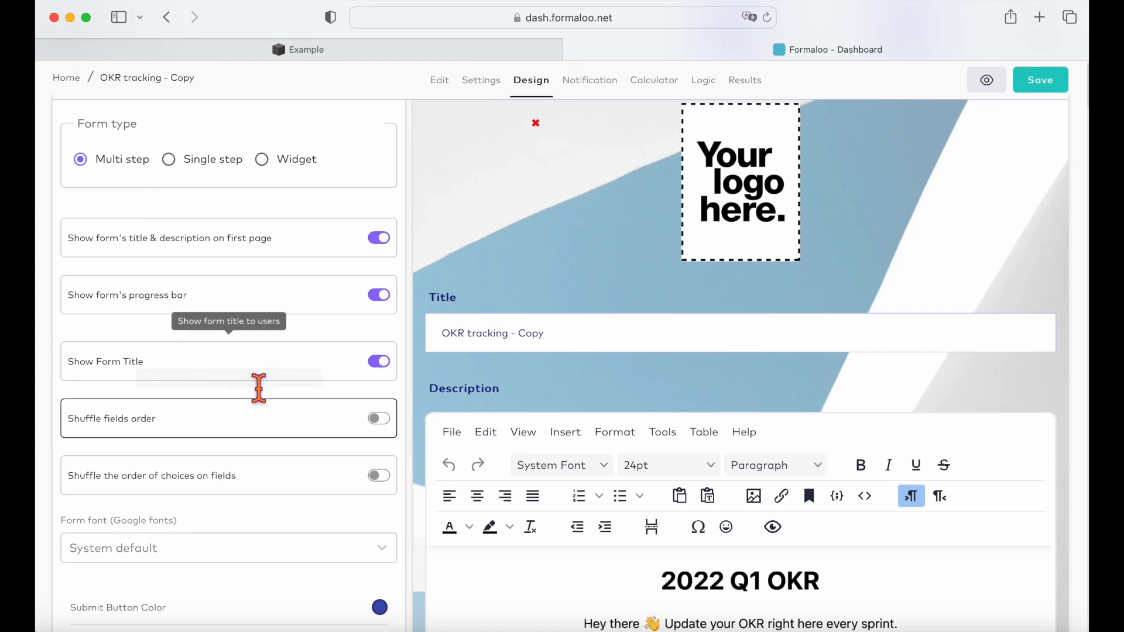
pyautogui.scroll(-3)
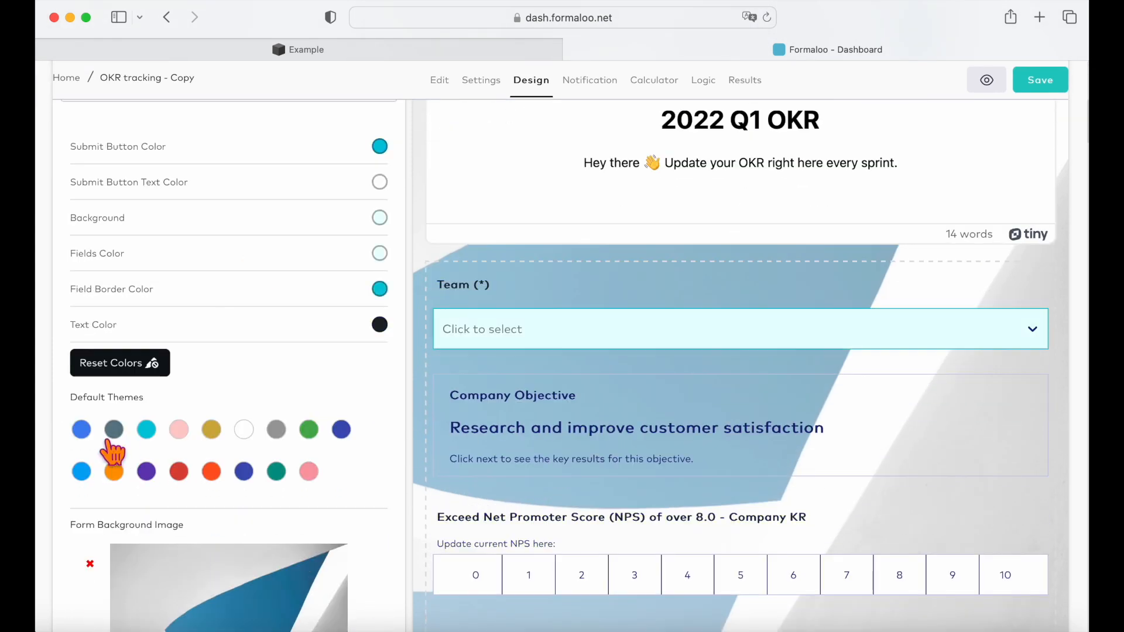
pyautogui.scroll(-3)
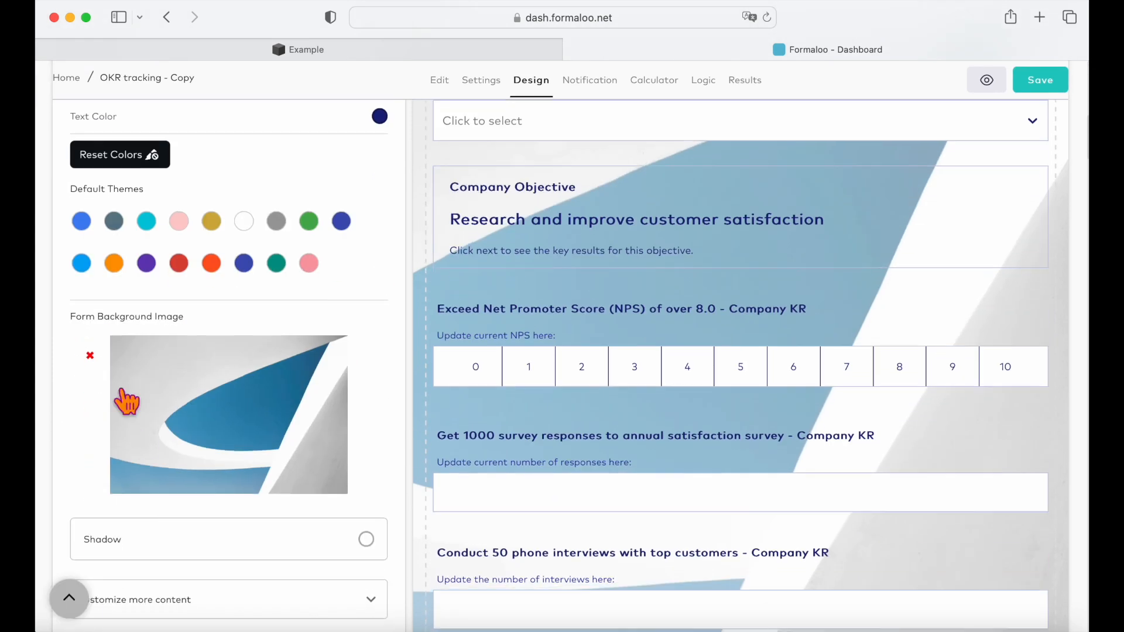
pyautogui.click(1039, 17)
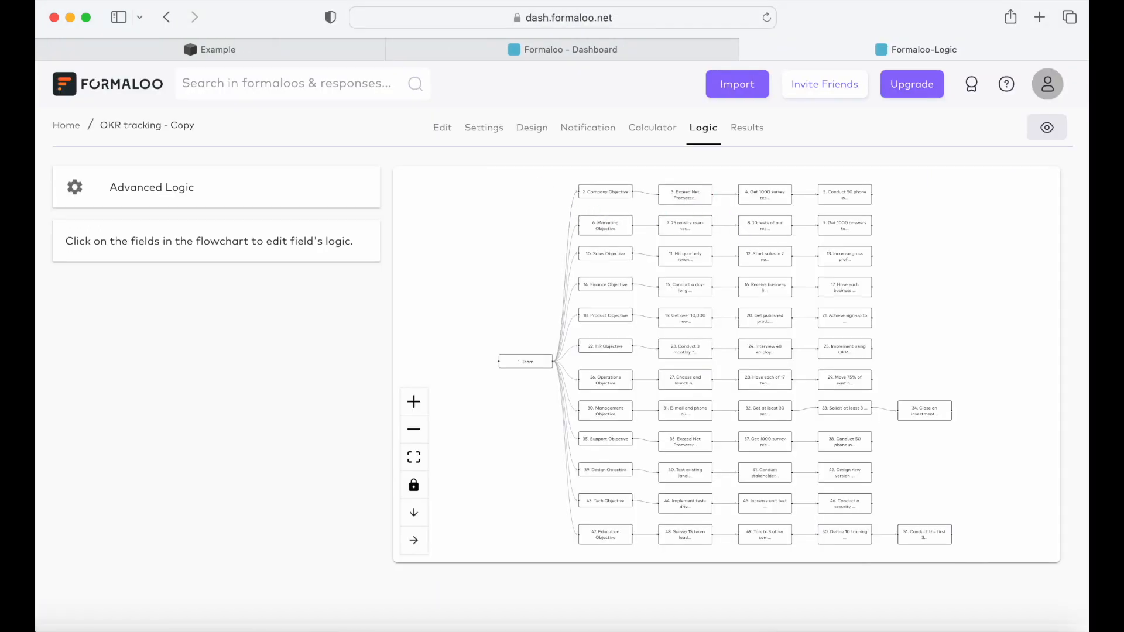
pyautogui.moveTo(293, 199)
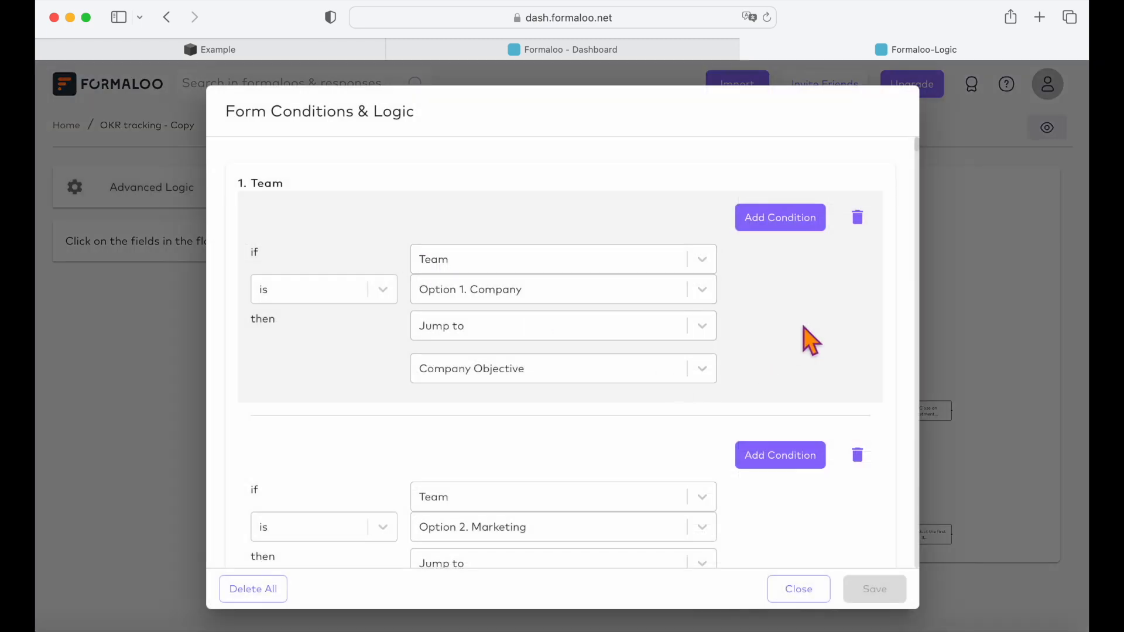
# - Review the Team jump conditions to each objective, then close and zoom into the flowchart
pyautogui.scroll(-3)
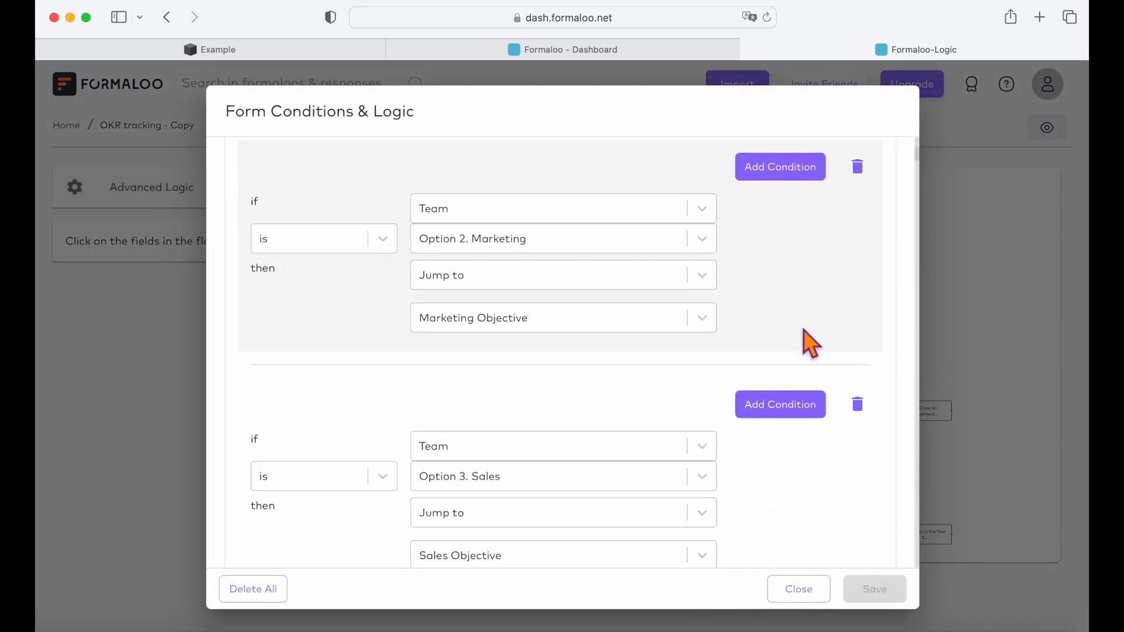
pyautogui.scroll(-3)
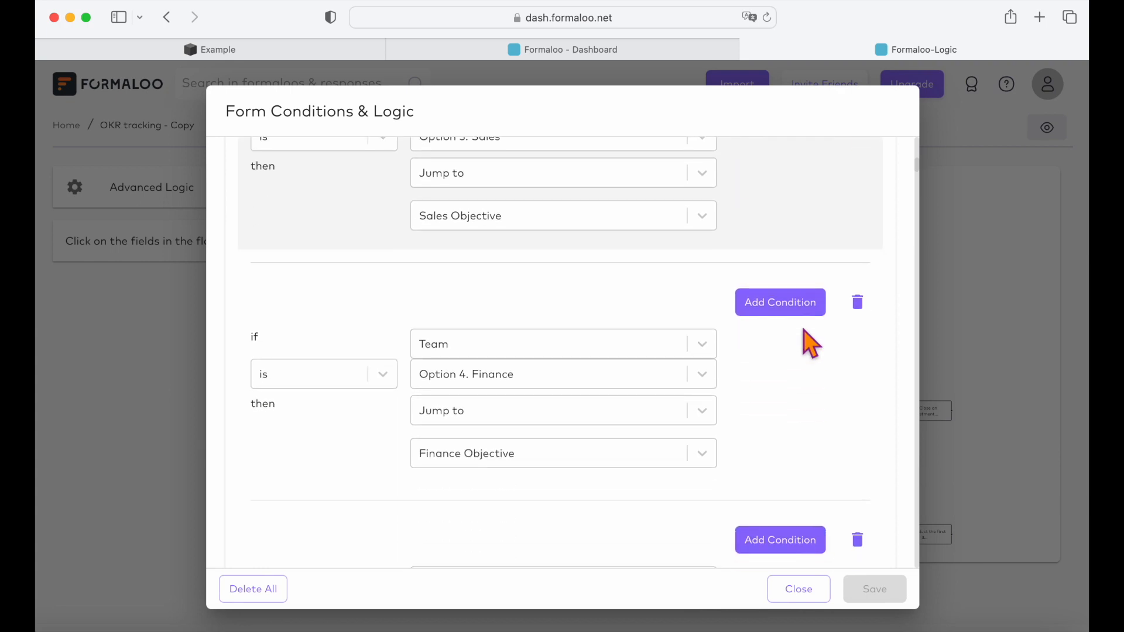
pyautogui.scroll(-3)
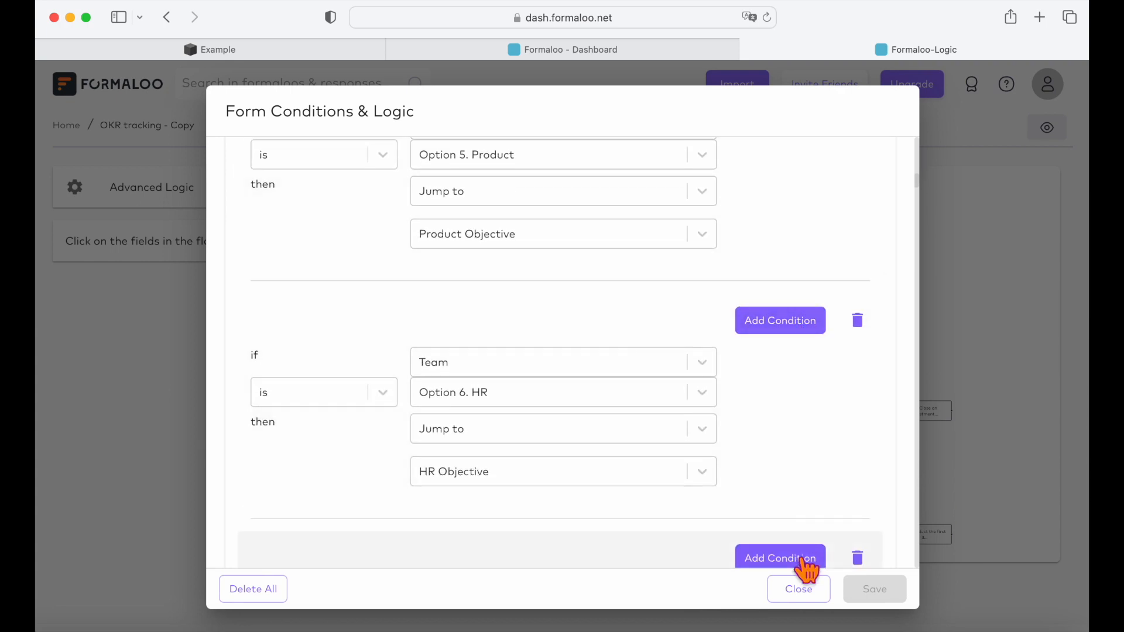
pyautogui.click(798, 589)
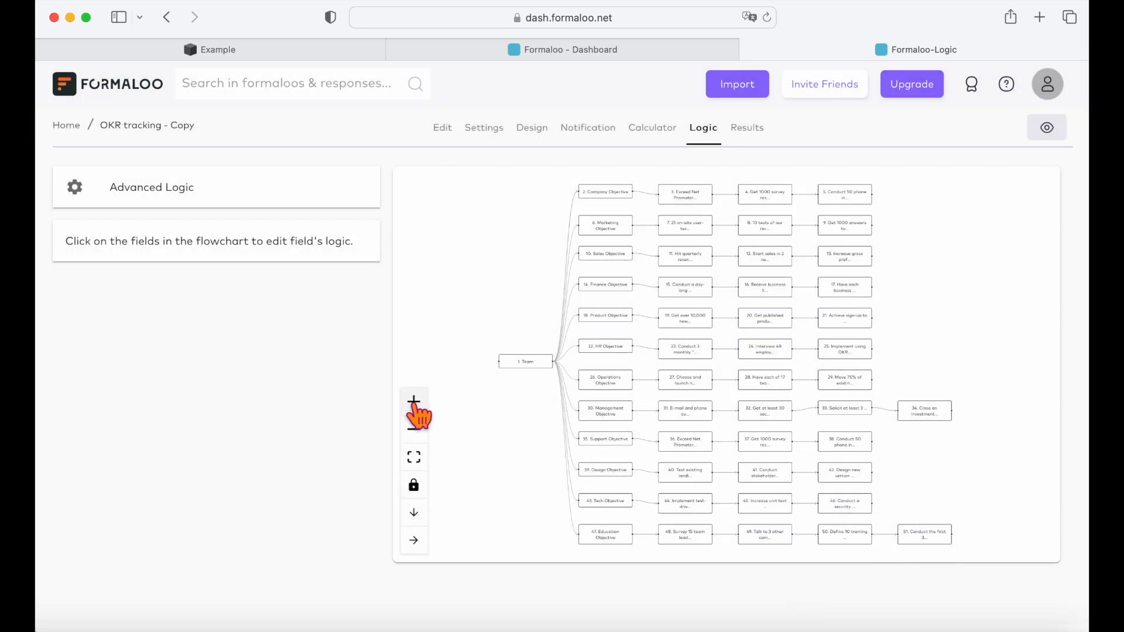
pyautogui.click(531, 127)
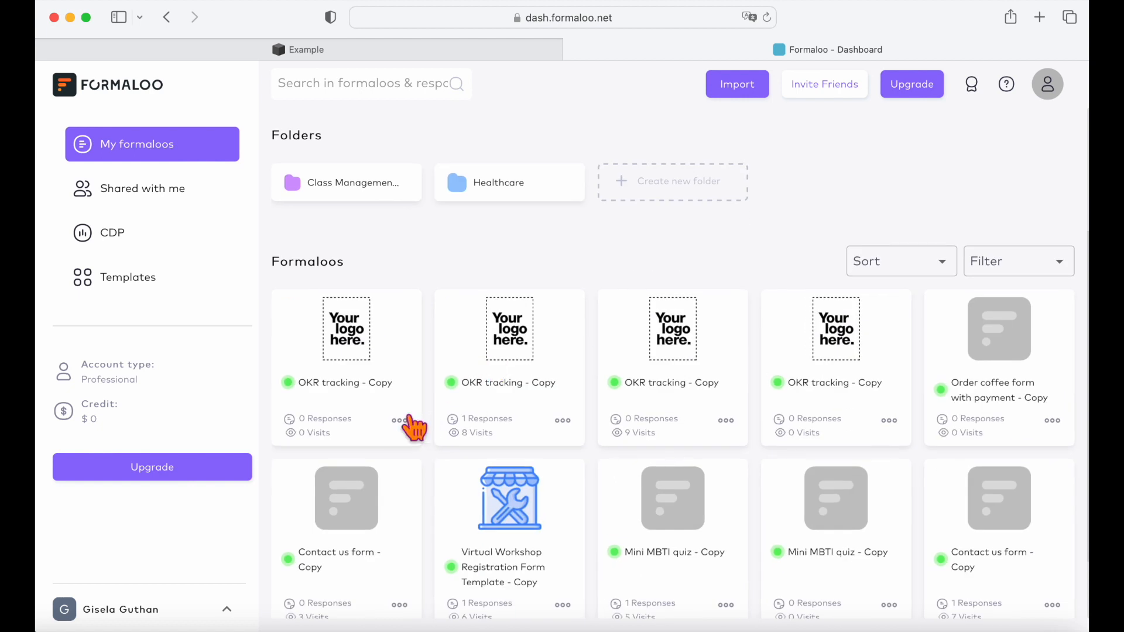
# - Generate and copy the OKR tracking form's Script embed code via View Code & Widgets
pyautogui.click(395, 419)
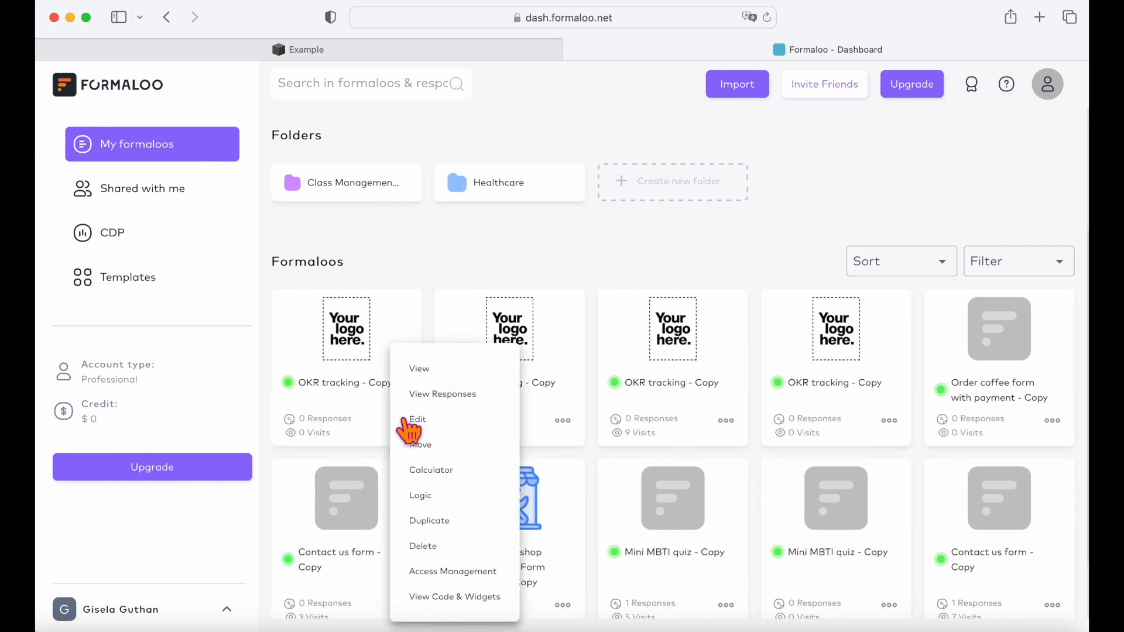
pyautogui.click(455, 597)
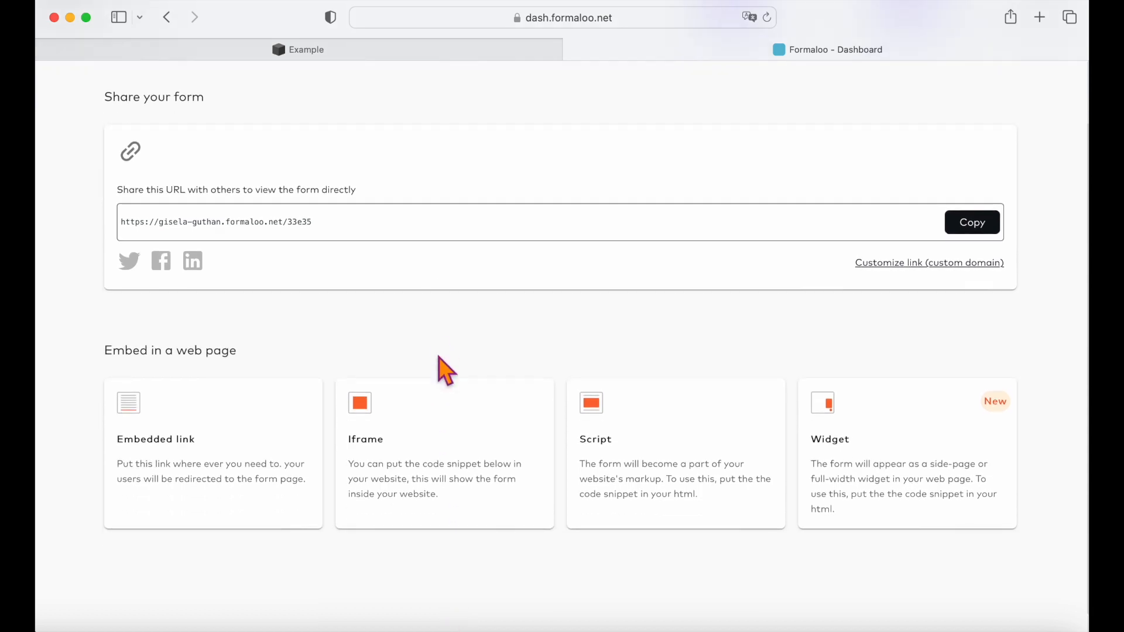
pyautogui.moveTo(868, 458)
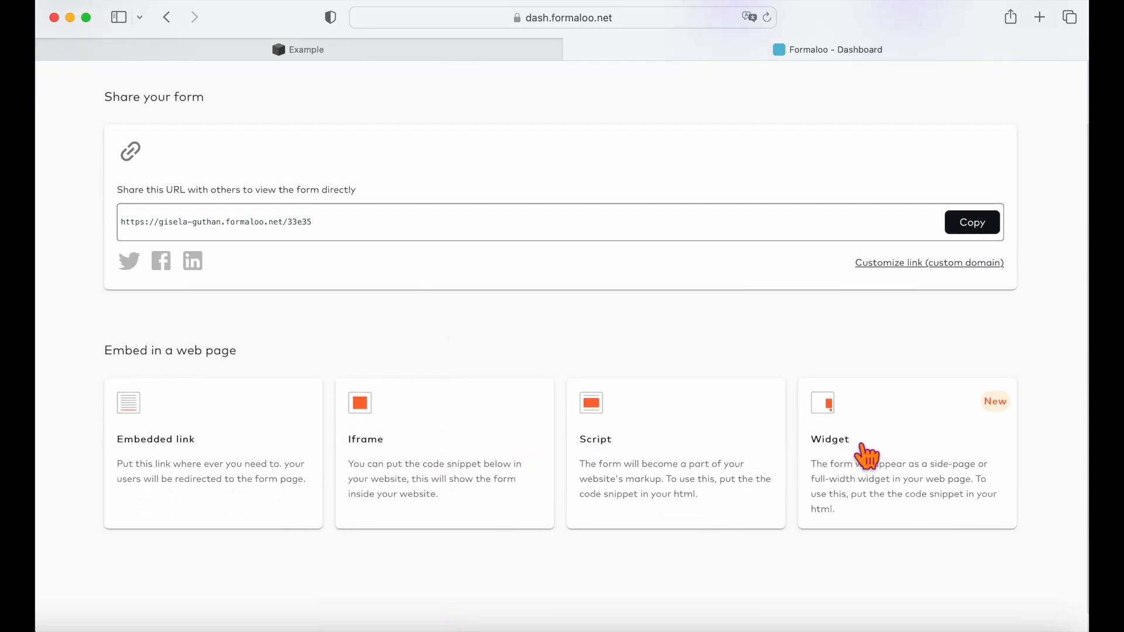
pyautogui.moveTo(346, 397)
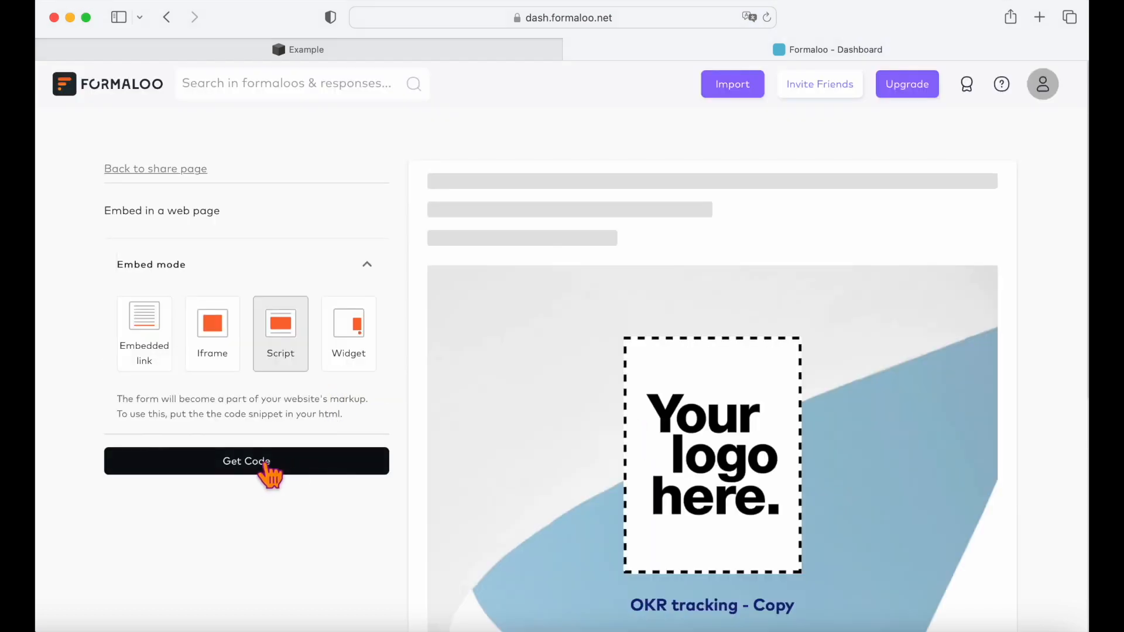
pyautogui.click(246, 461)
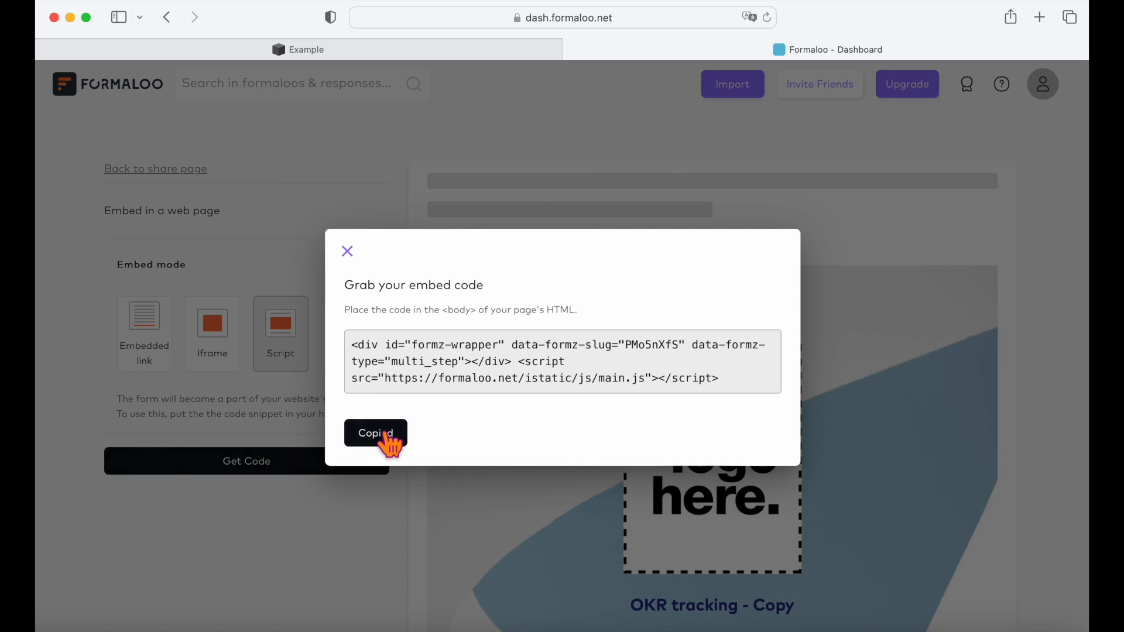
pyautogui.click(306, 49)
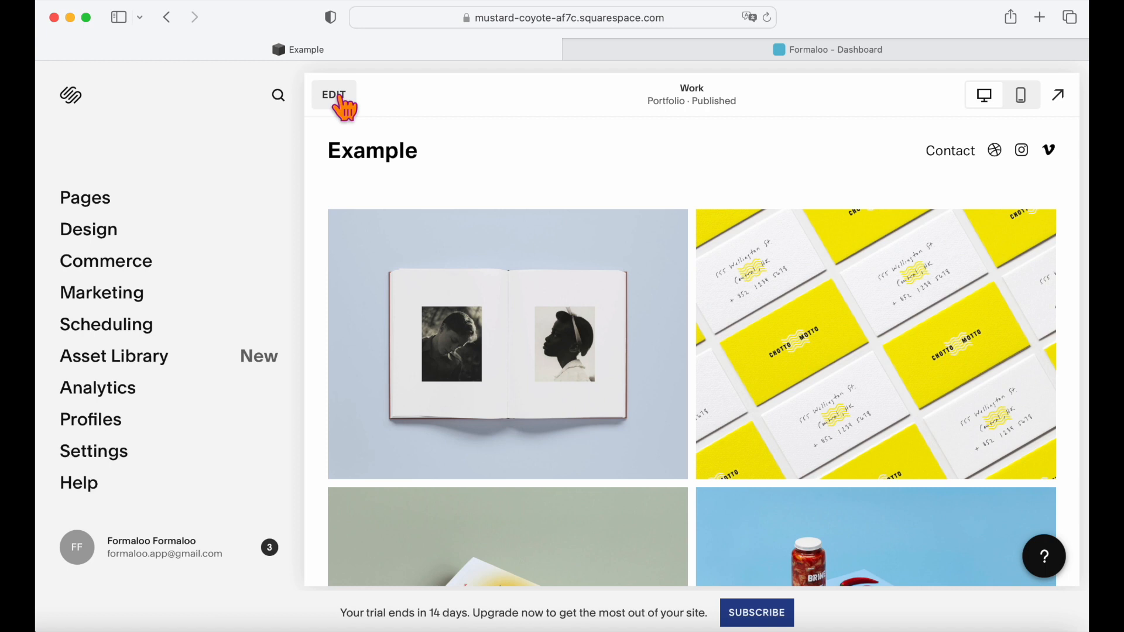
# - Add a code block with the Formaloo script below the Work page's Get in touch section
pyautogui.click(333, 93)
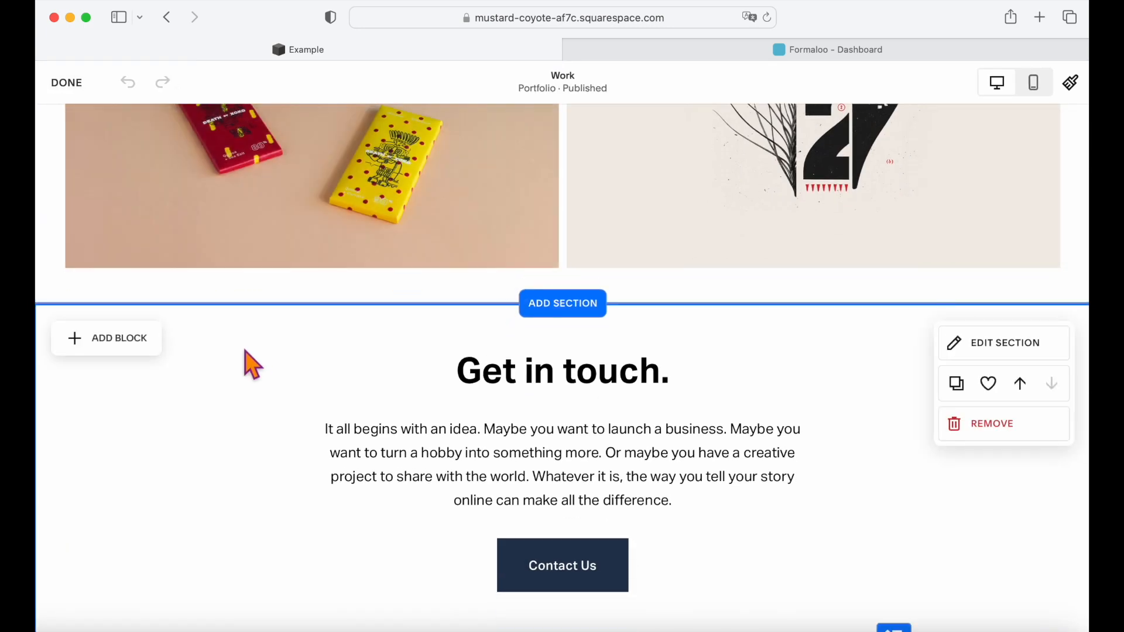
pyautogui.click(106, 338)
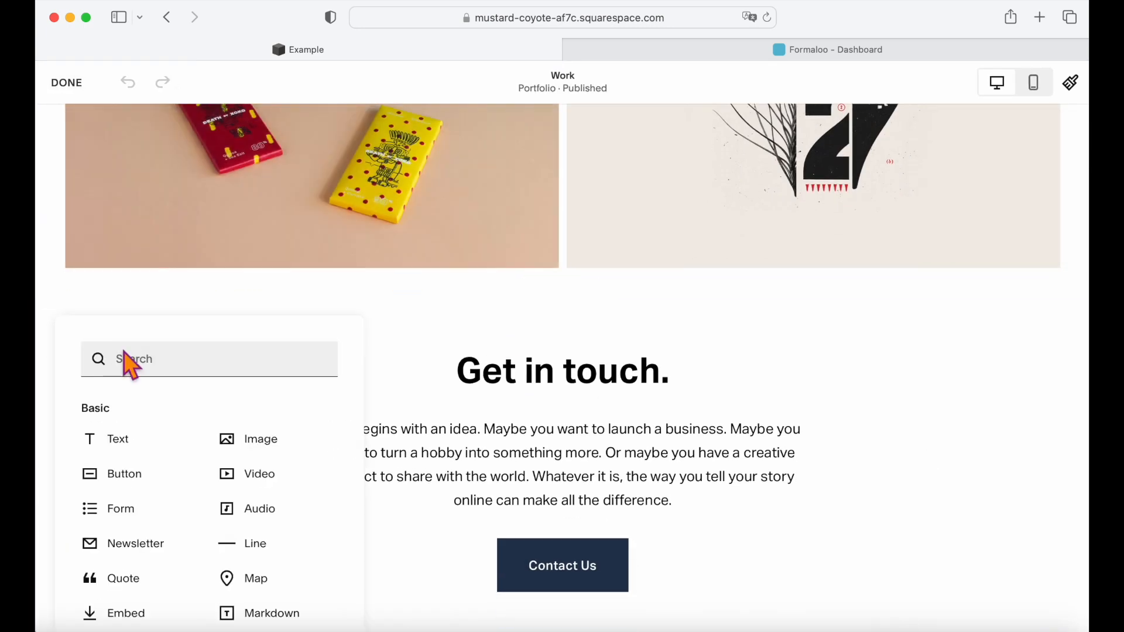
pyautogui.scroll(-3)
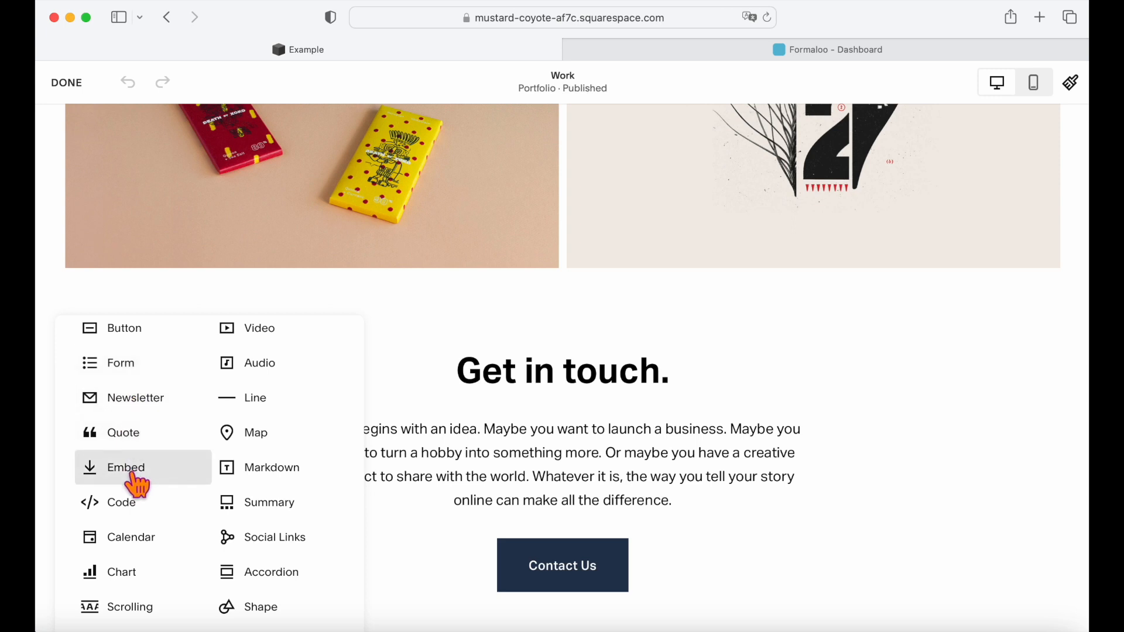
pyautogui.click(126, 467)
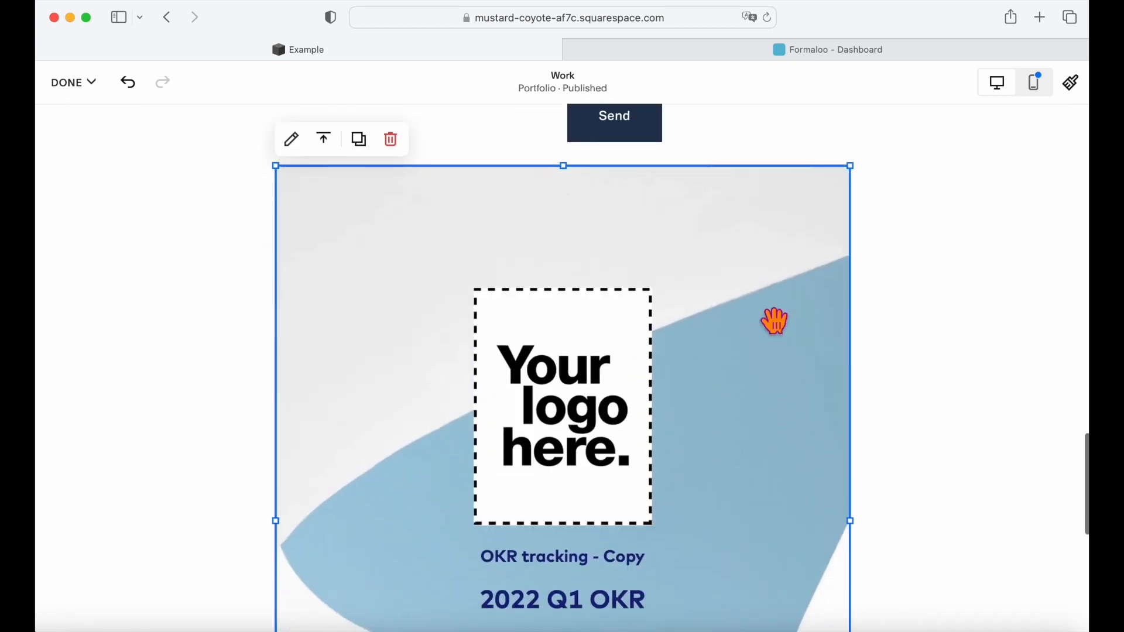
pyautogui.scroll(-3)
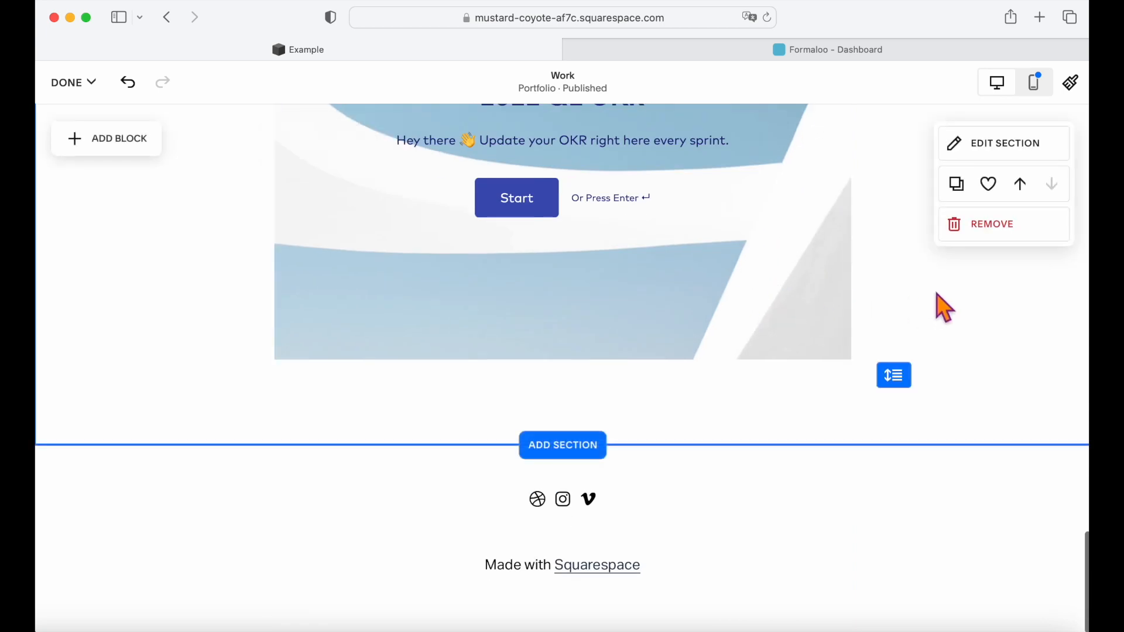
pyautogui.scroll(3)
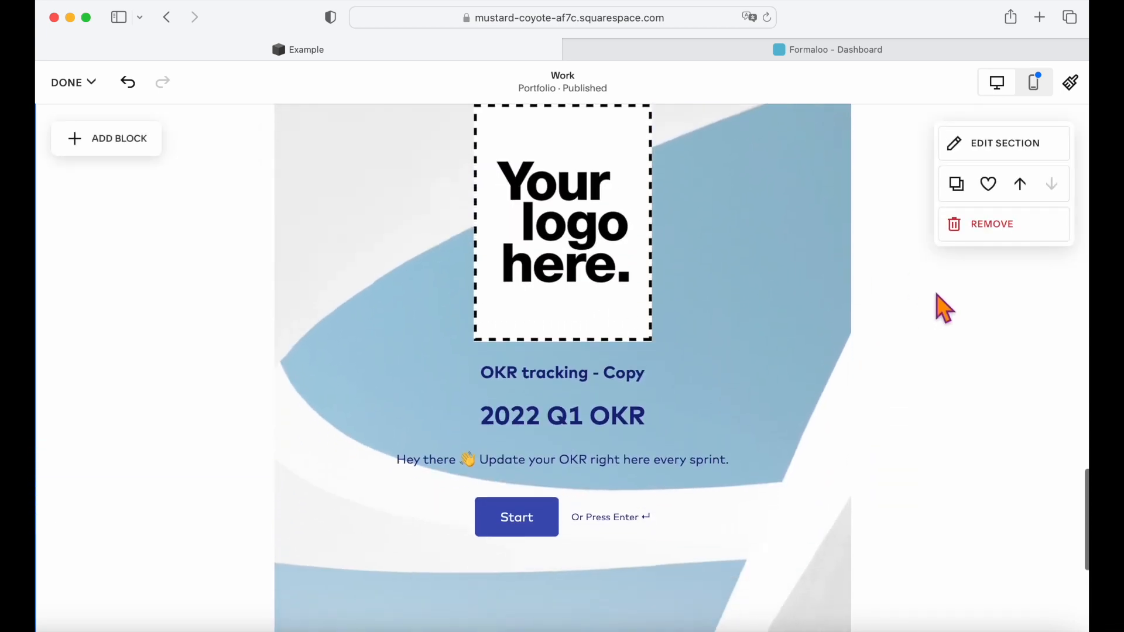
pyautogui.scroll(-3)
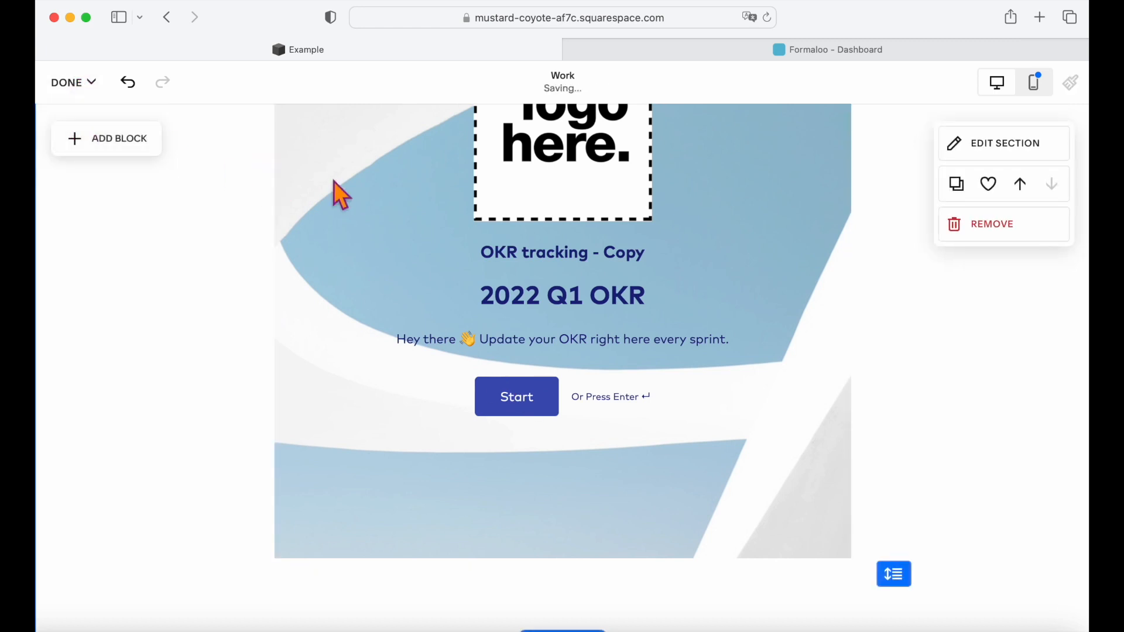
# - Exit editing, start the embedded form, choose Management and continue to the thank-you screen
pyautogui.click(66, 82)
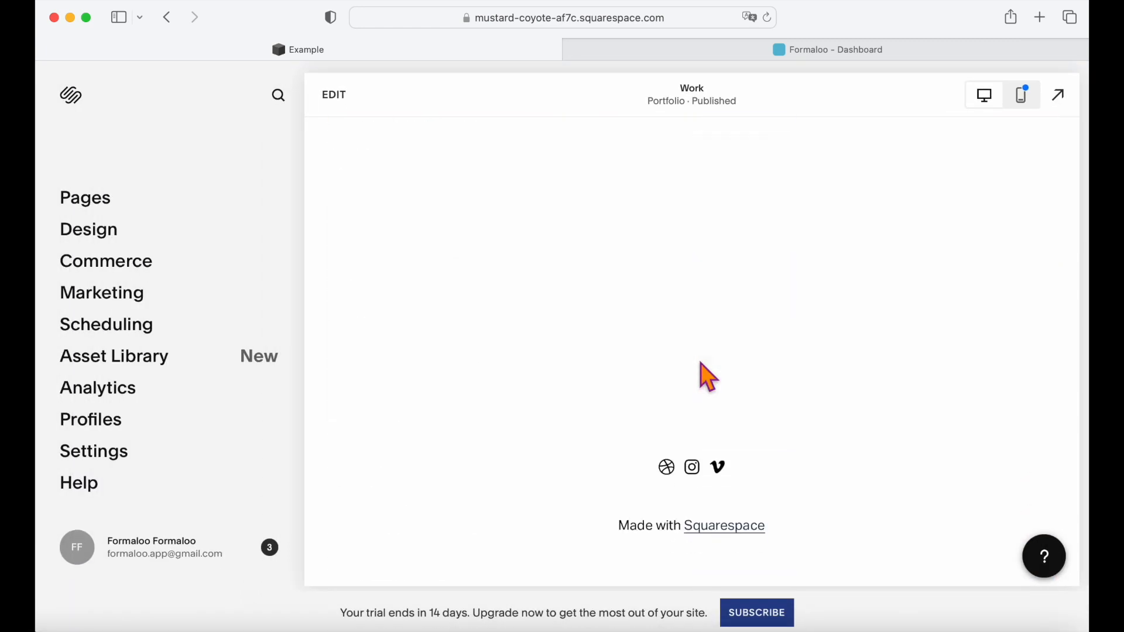
pyautogui.click(689, 229)
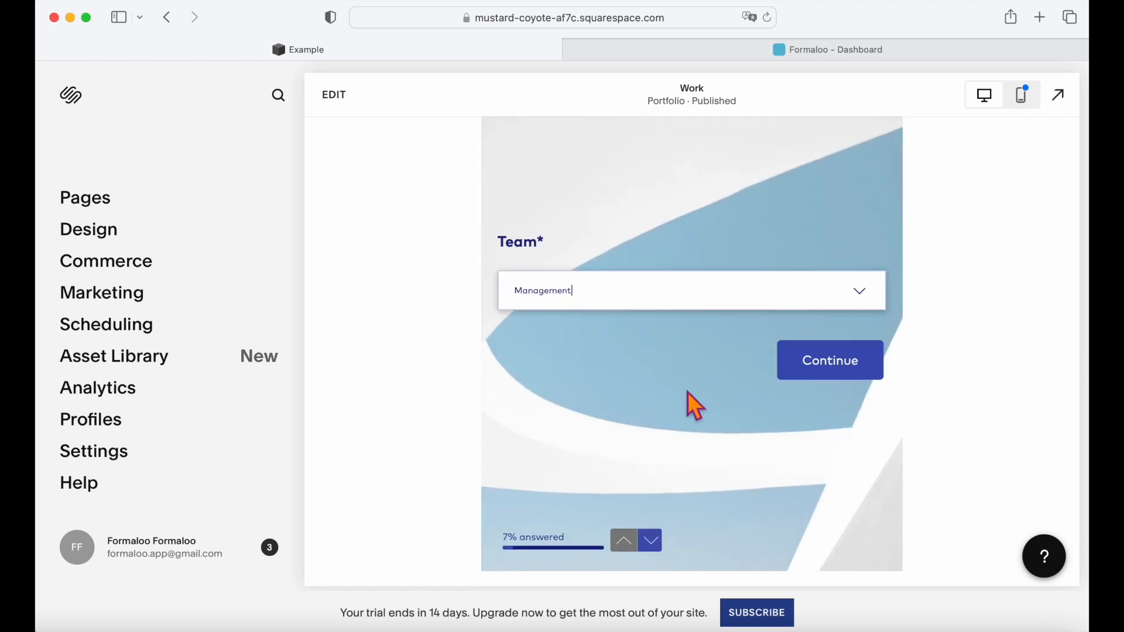
pyautogui.click(830, 360)
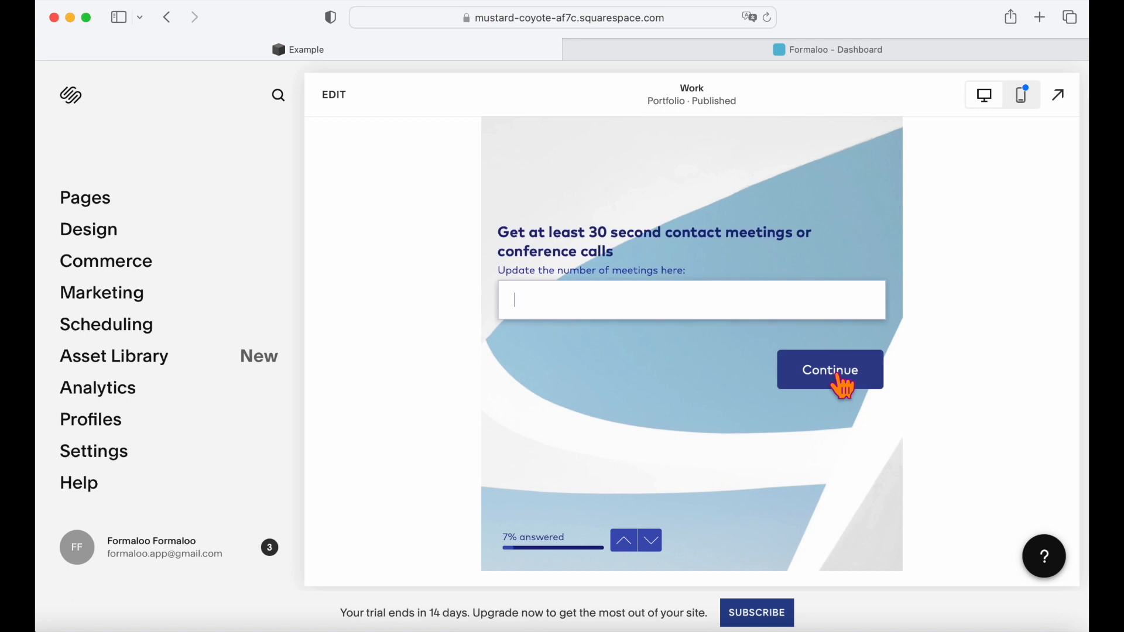
pyautogui.click(829, 370)
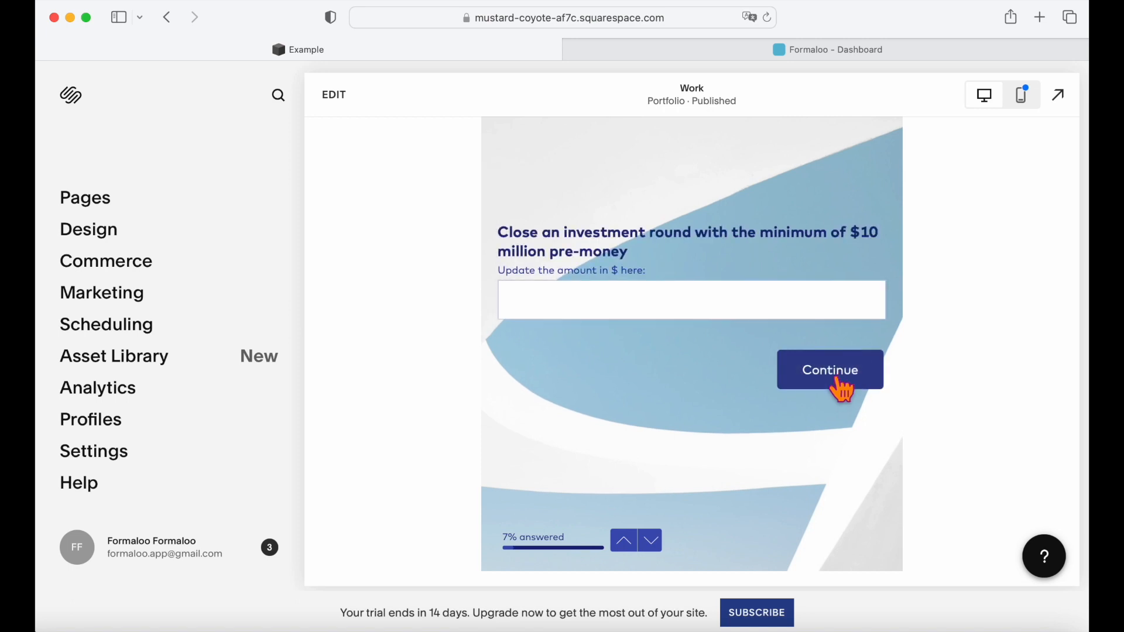
pyautogui.click(829, 370)
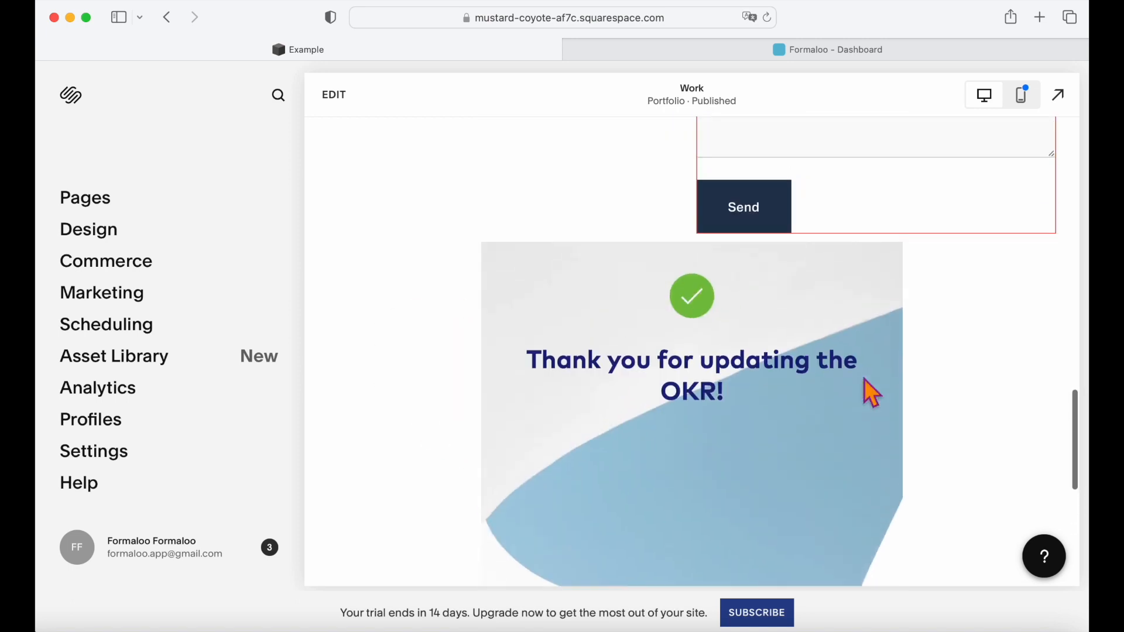